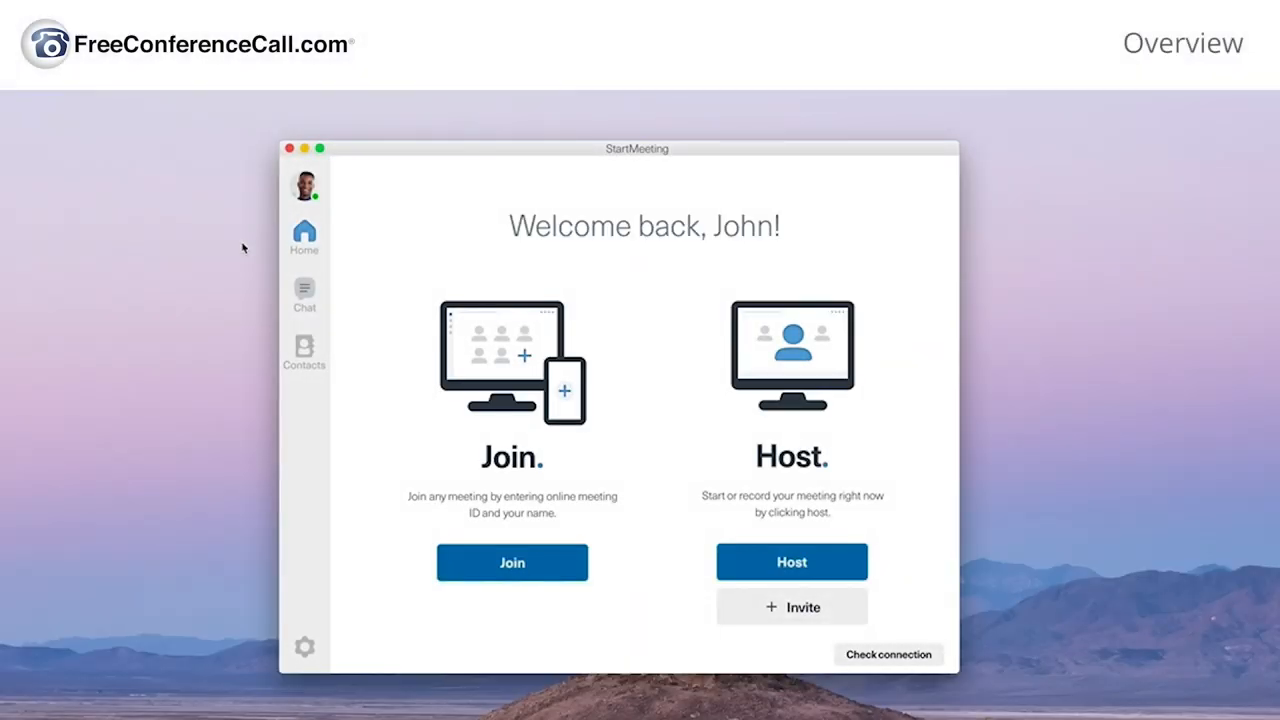
{"action": "mouse_move", "coordinate": [750, 517]}
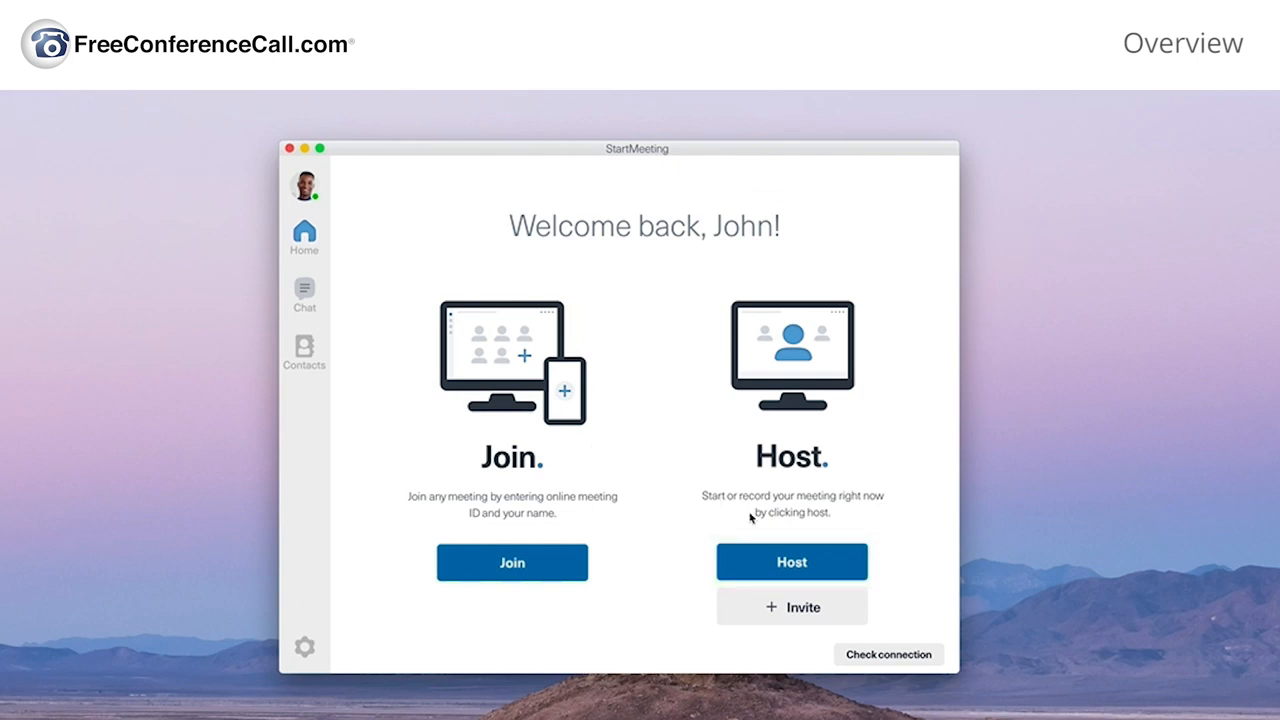
- Host a new meeting from the Welcome back screen
{"action": "left_click", "coordinate": [791, 561]}
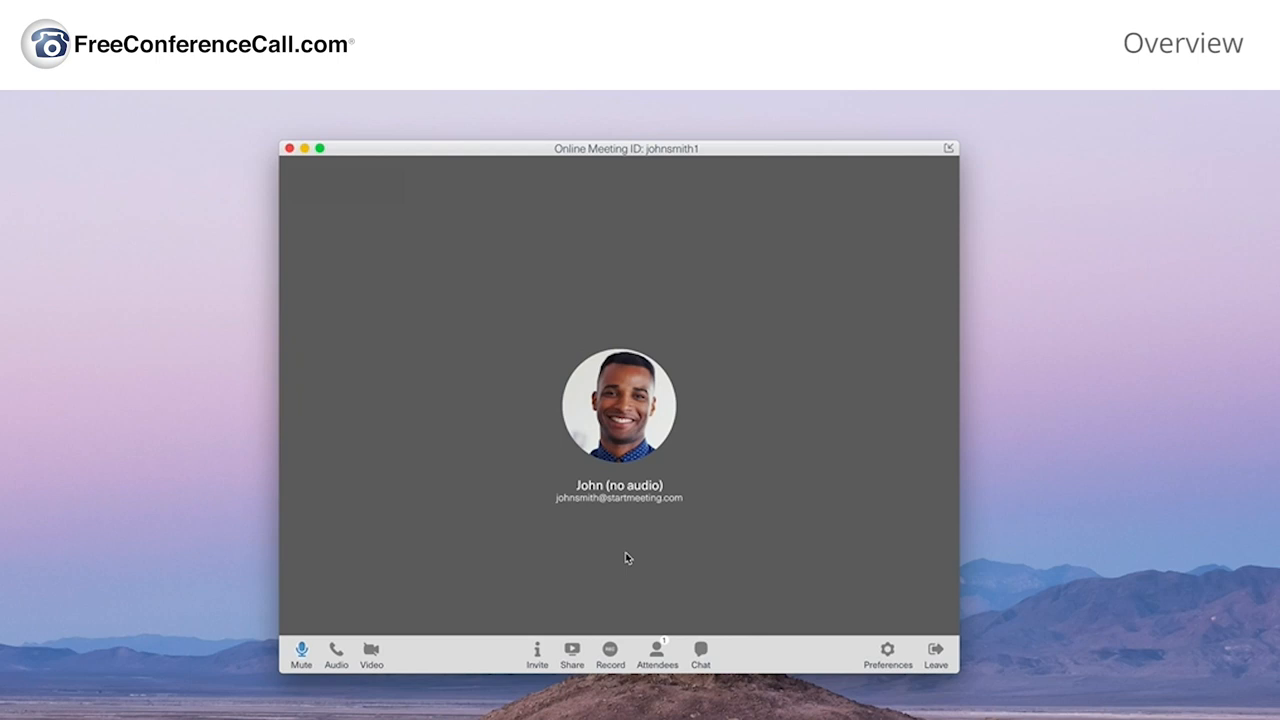
{"action": "mouse_move", "coordinate": [301, 660]}
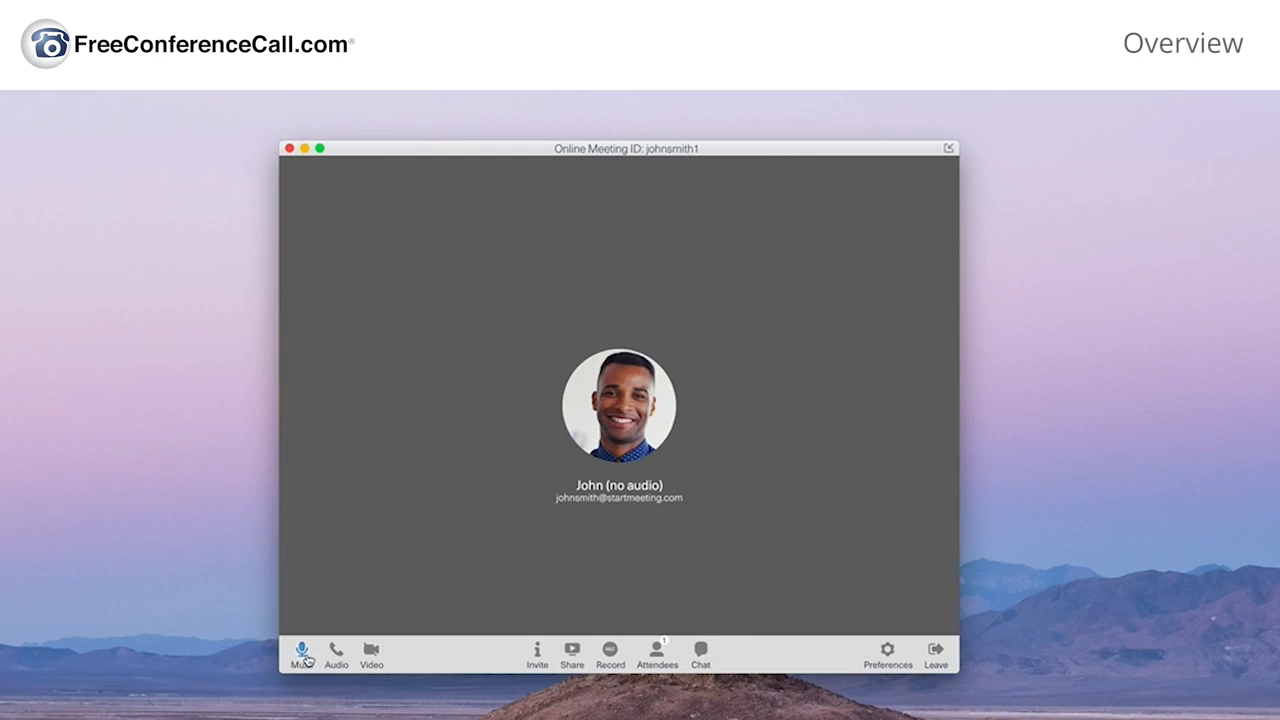
- Mute the microphone, connect with Computer audio, and turn on the camera video
{"action": "left_click", "coordinate": [302, 655]}
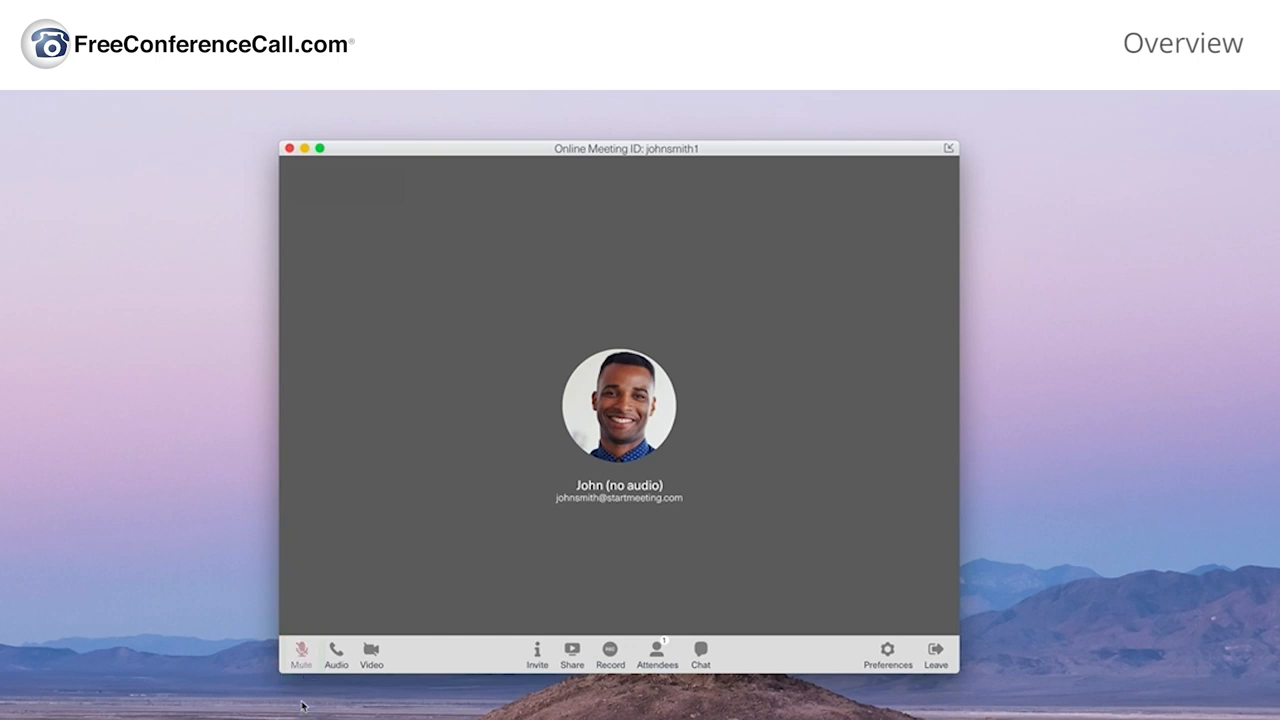
{"action": "left_click", "coordinate": [337, 655]}
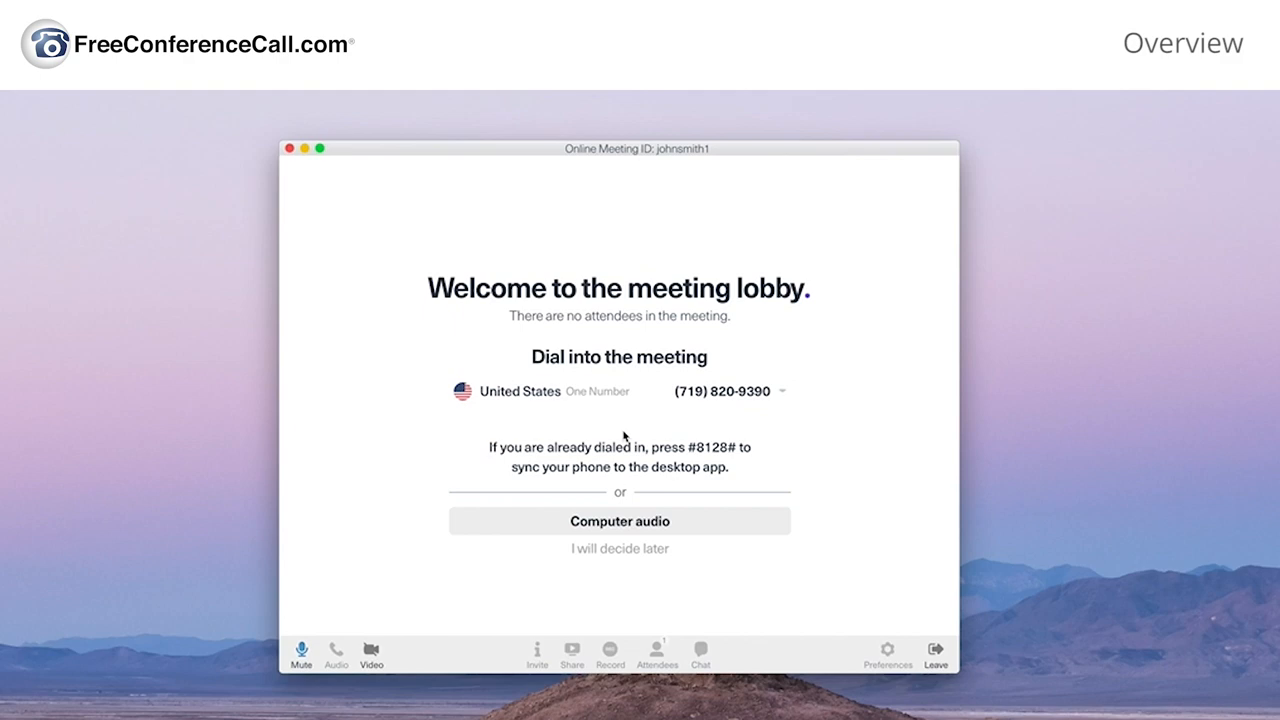
{"action": "left_click", "coordinate": [371, 655]}
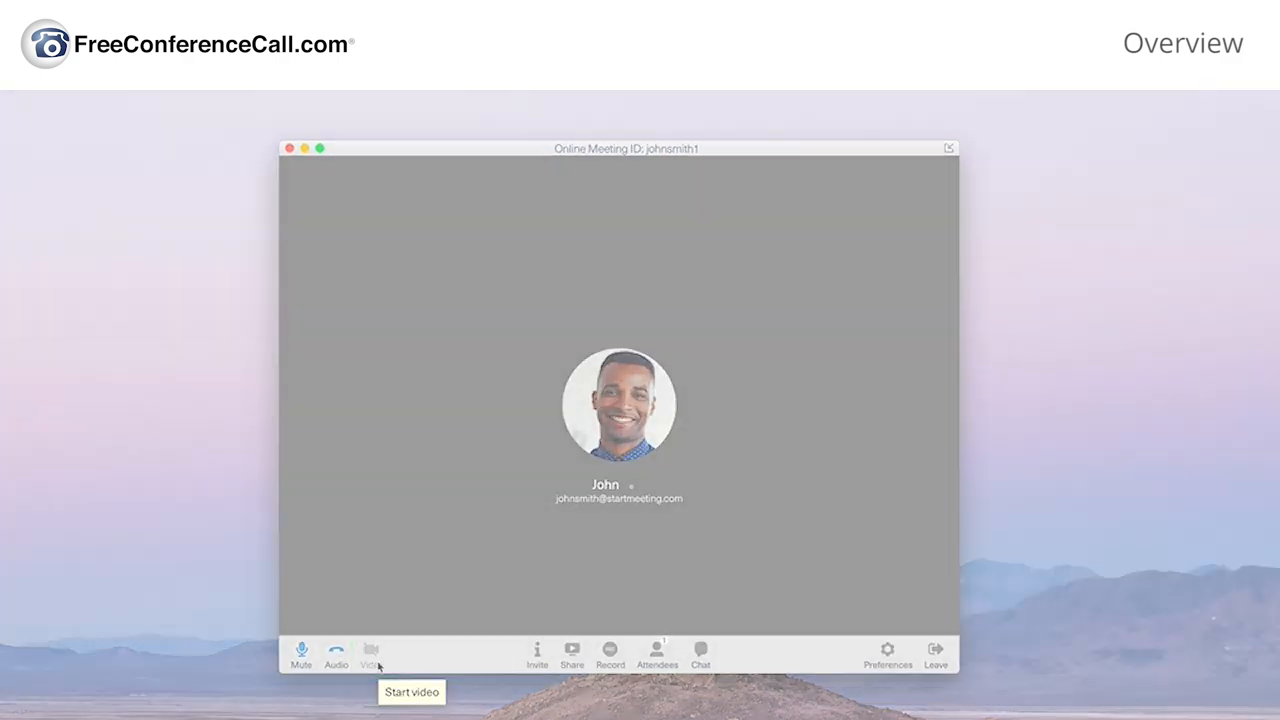
{"action": "left_click", "coordinate": [371, 651]}
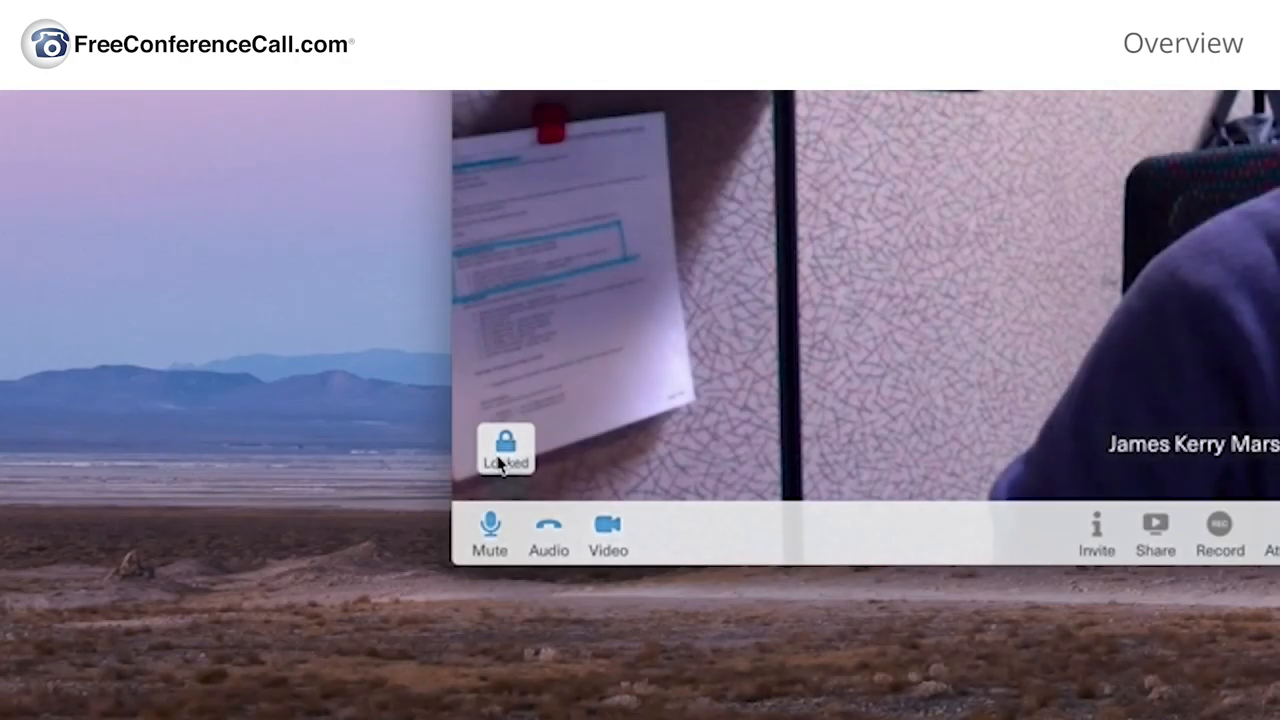
{"action": "left_click", "coordinate": [1097, 535]}
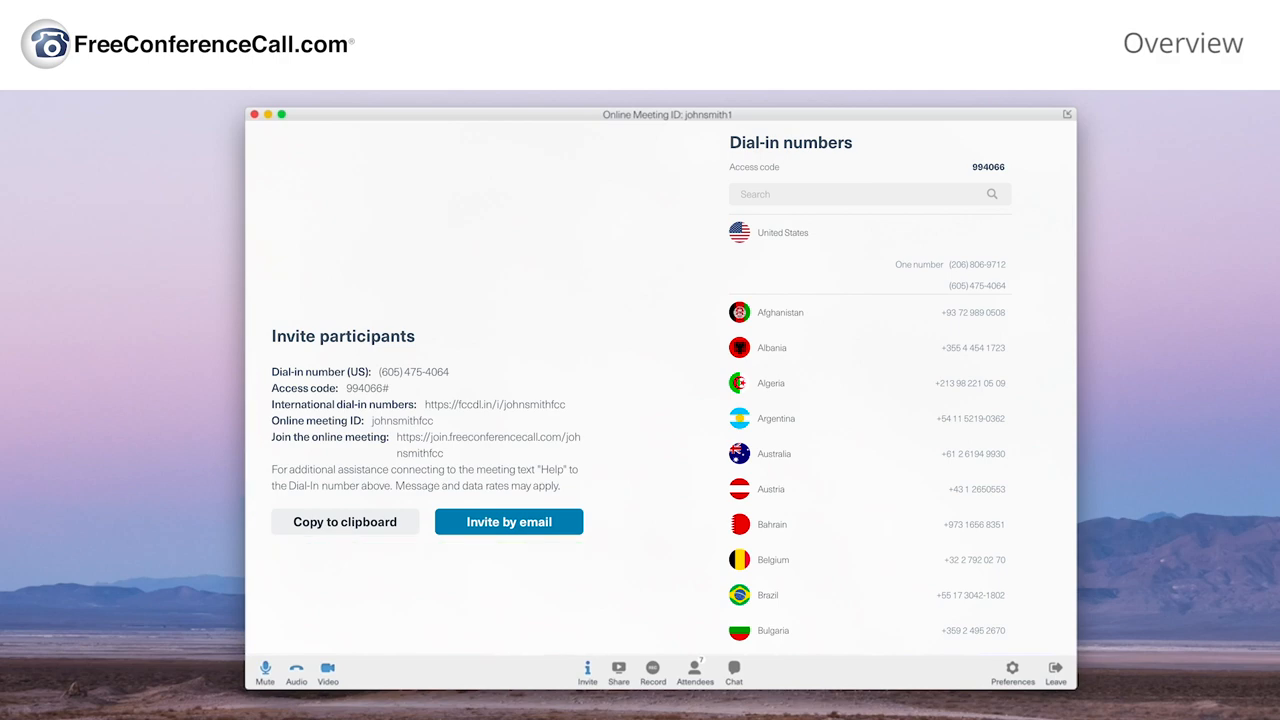
{"action": "left_click", "coordinate": [611, 640]}
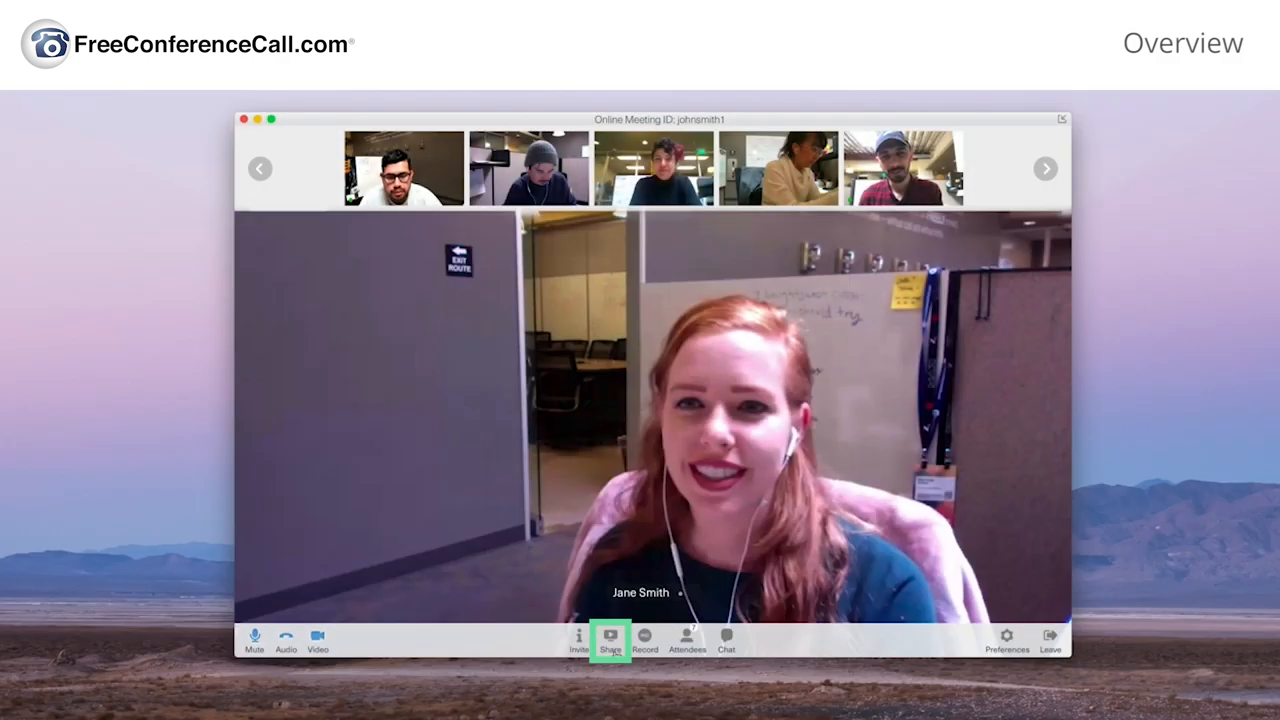
- Start sharing the 2020-Overview-Script window from Color LCD (Primary)
{"action": "left_click", "coordinate": [610, 640]}
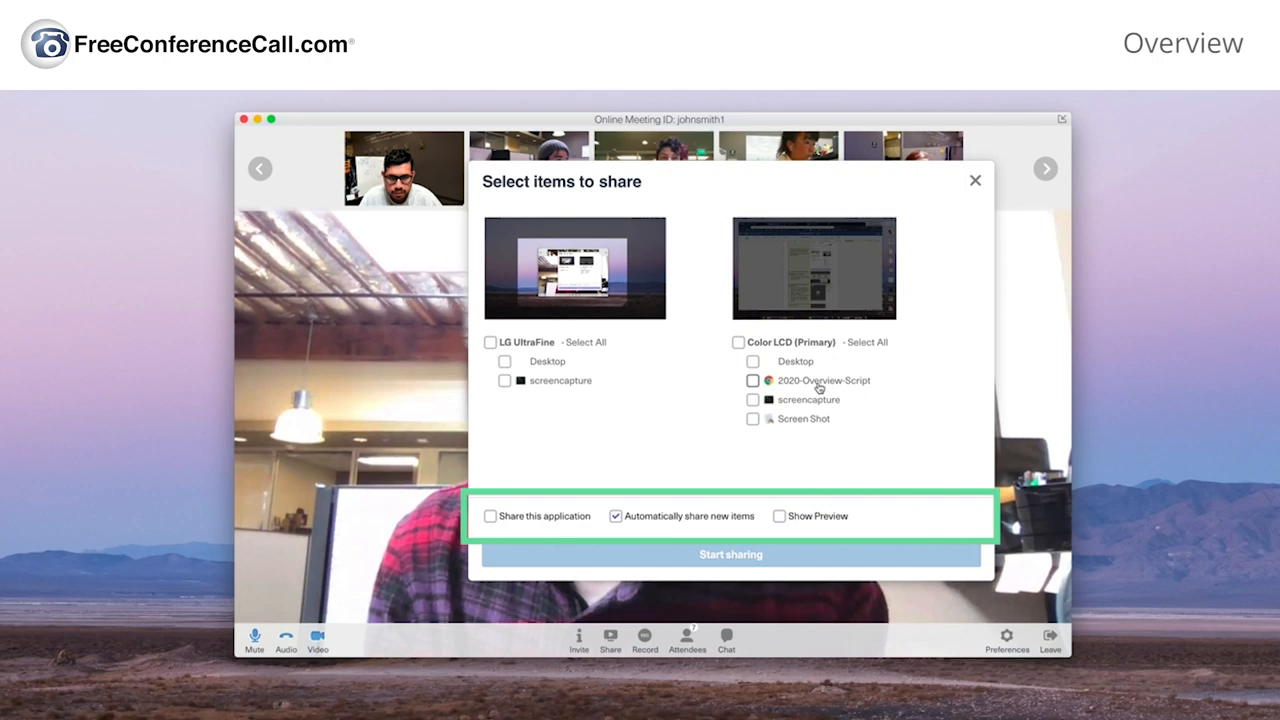
{"action": "left_click", "coordinate": [753, 380]}
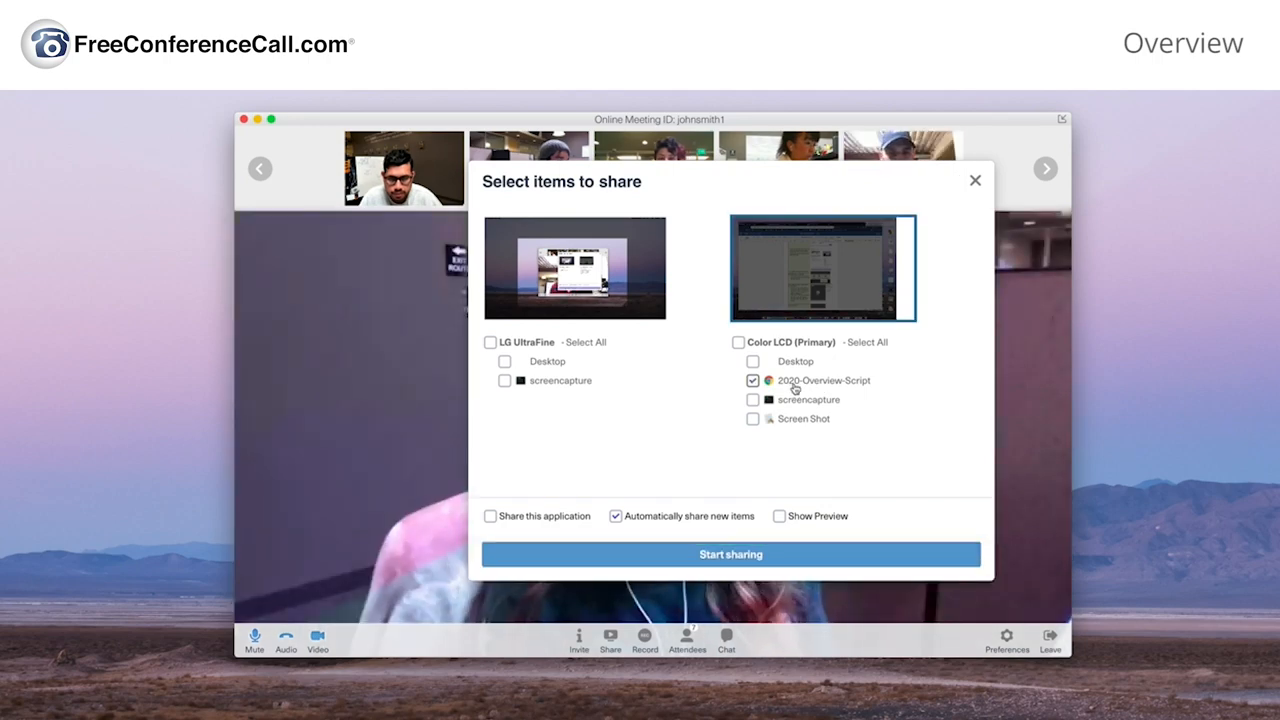
{"action": "left_click", "coordinate": [730, 554]}
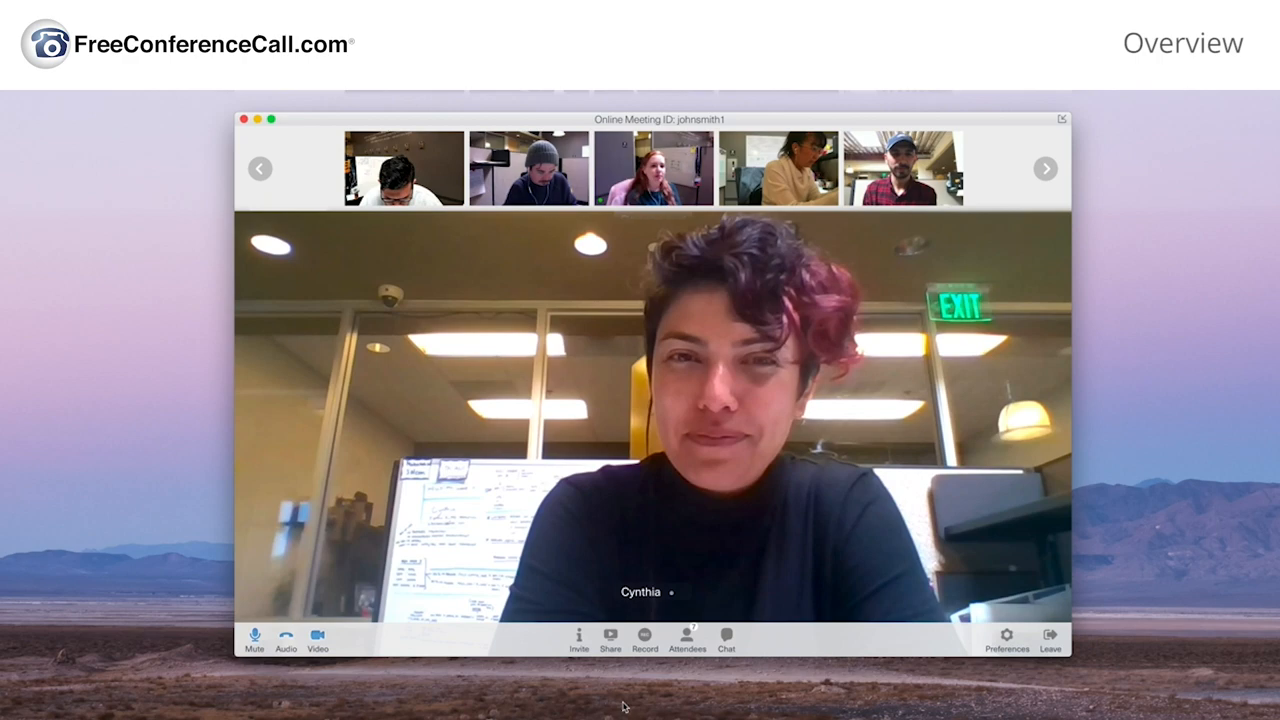
{"action": "left_click", "coordinate": [687, 640]}
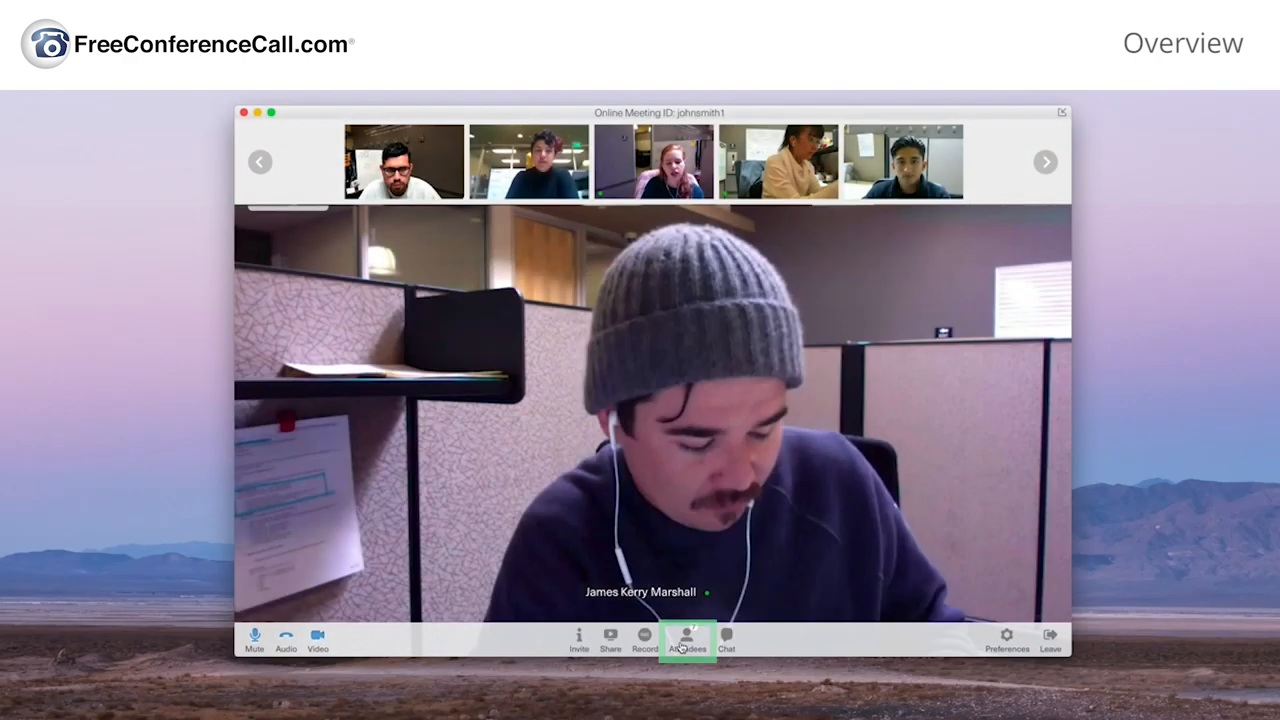
{"action": "left_click", "coordinate": [687, 640]}
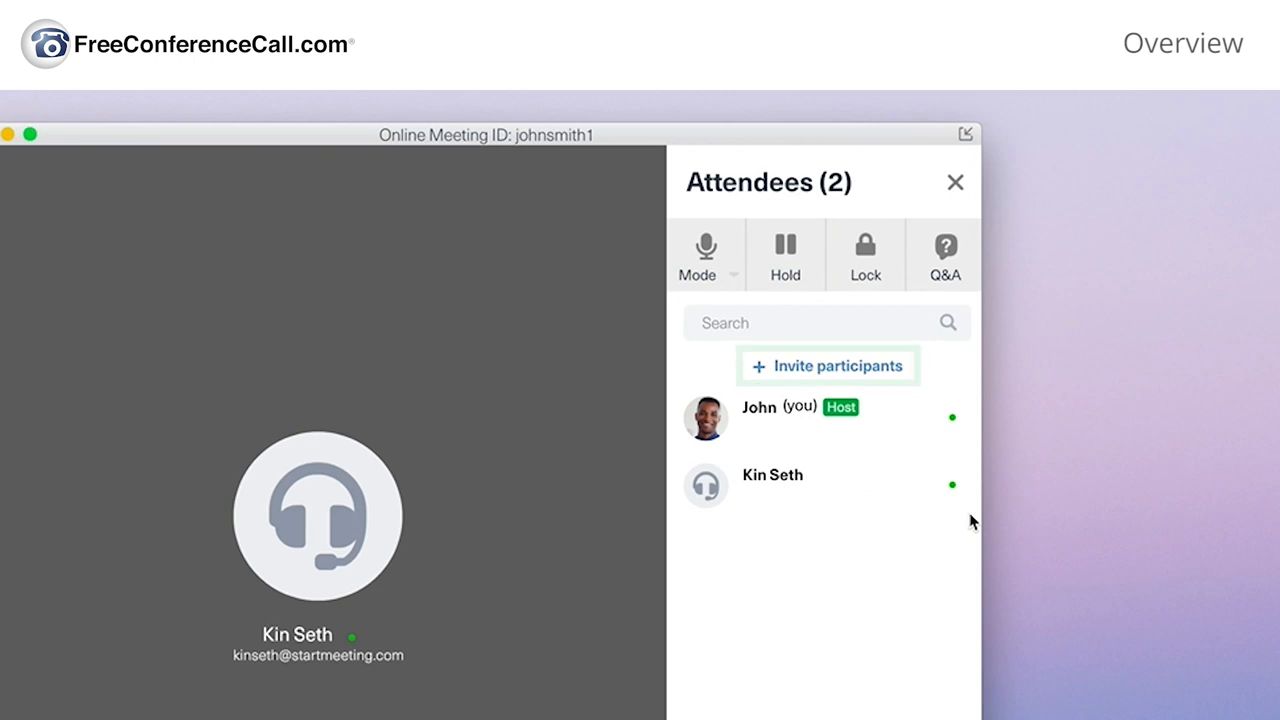
{"action": "mouse_move", "coordinate": [954, 487]}
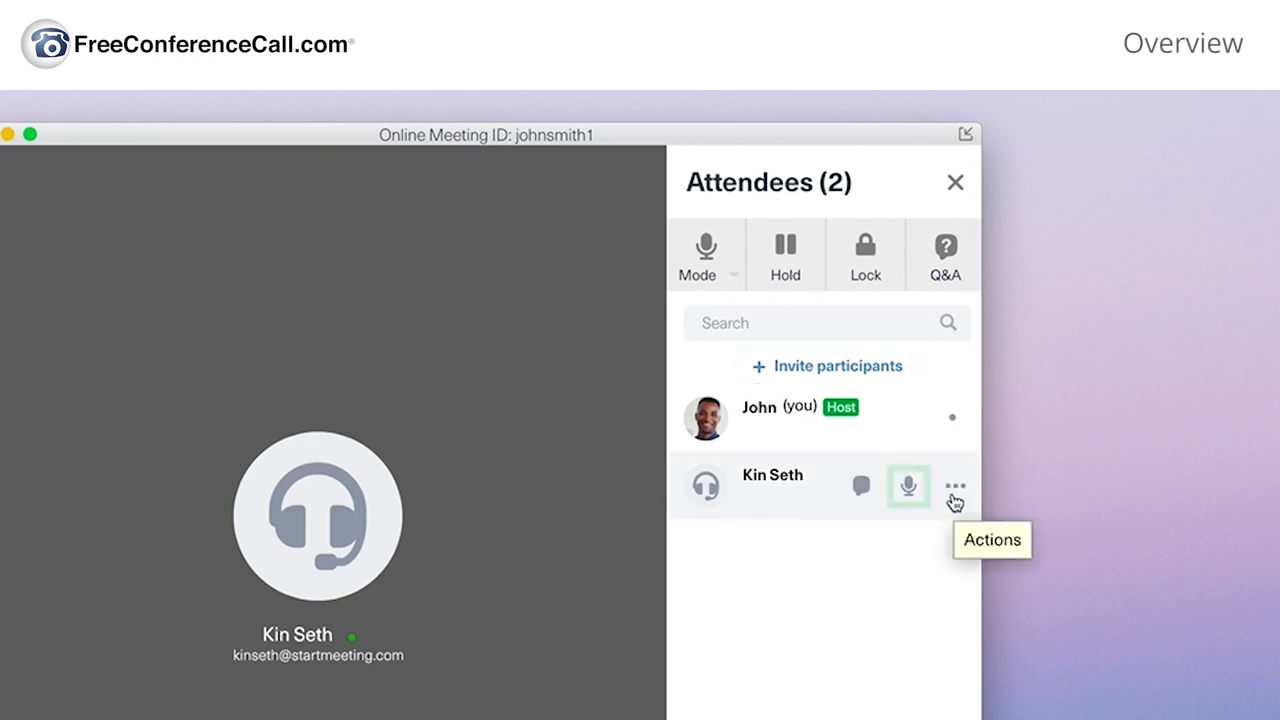
{"action": "left_click", "coordinate": [954, 486]}
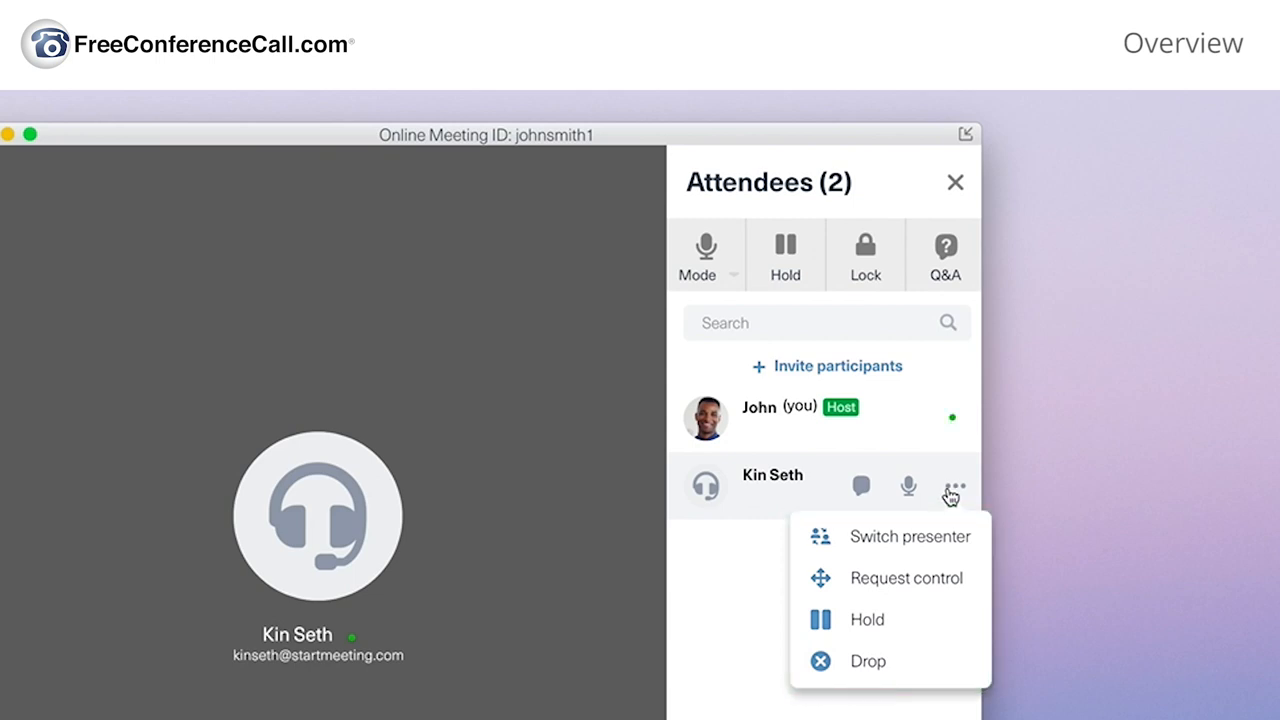
{"action": "left_click", "coordinate": [594, 680]}
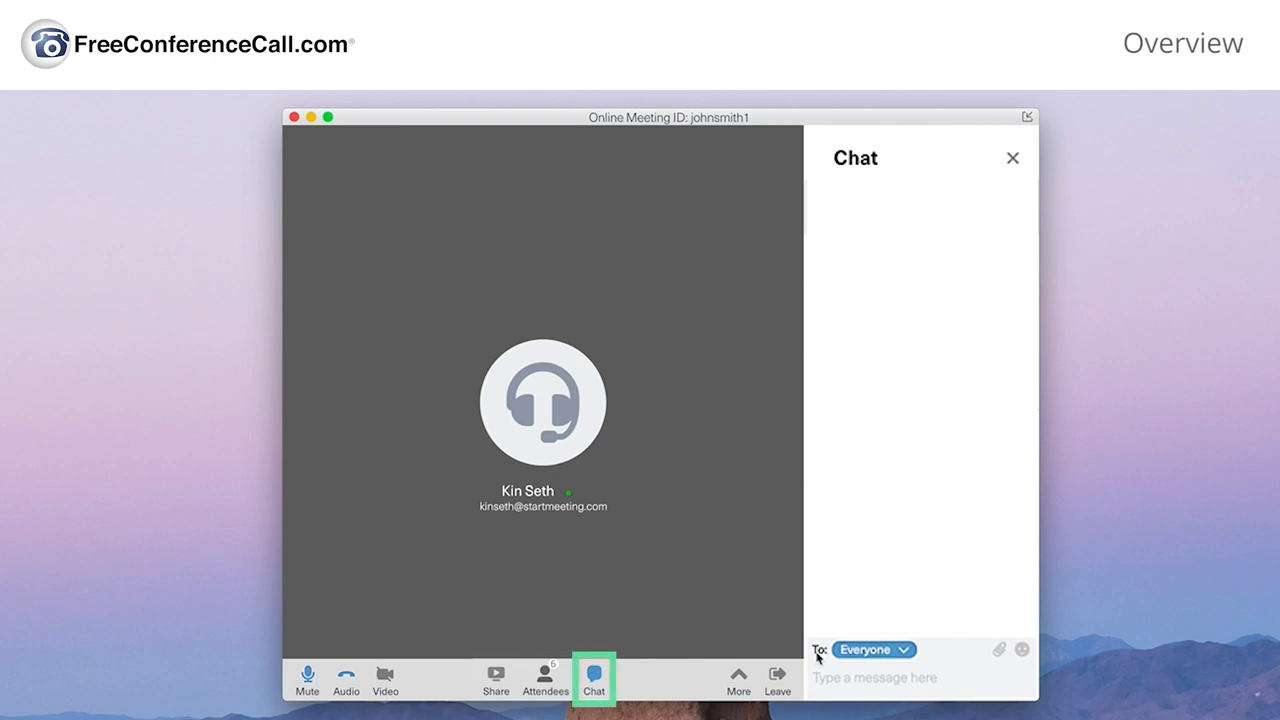
- Type 'Hey everyone!' in the chat box, then bring up the Leave prompt
{"action": "left_click", "coordinate": [873, 649]}
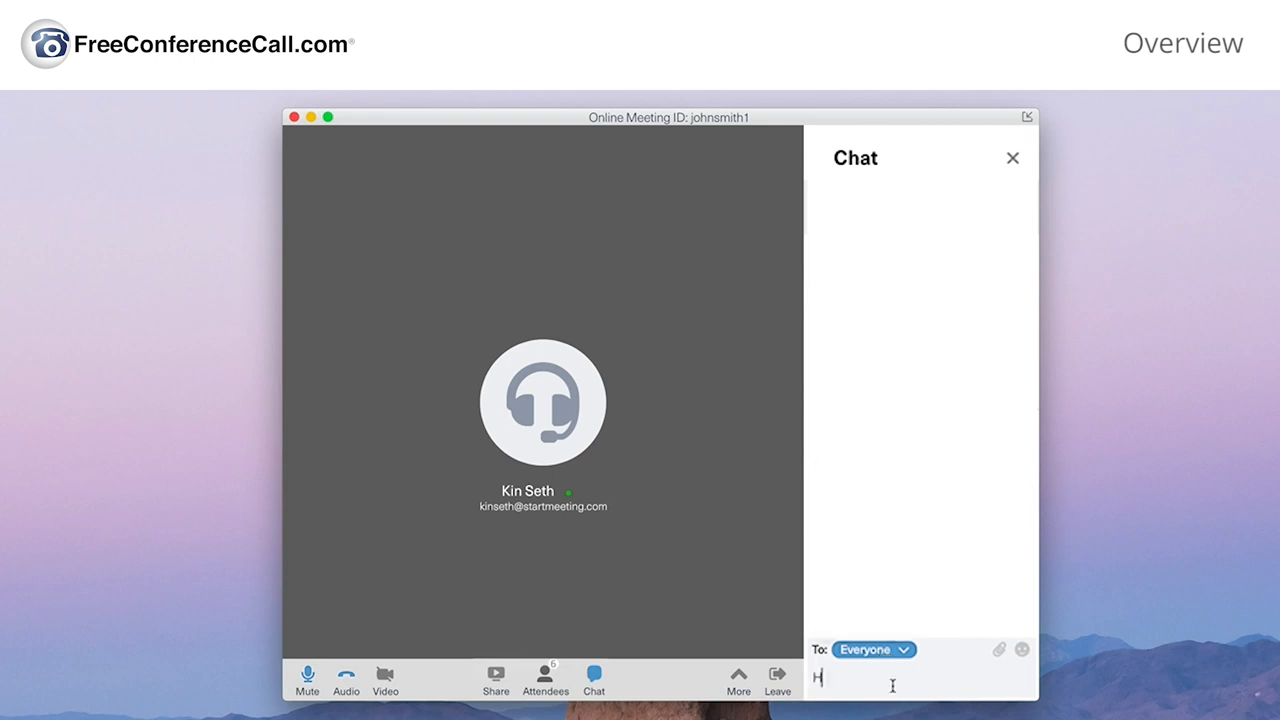
{"action": "type", "text": "Hey everyone!"}
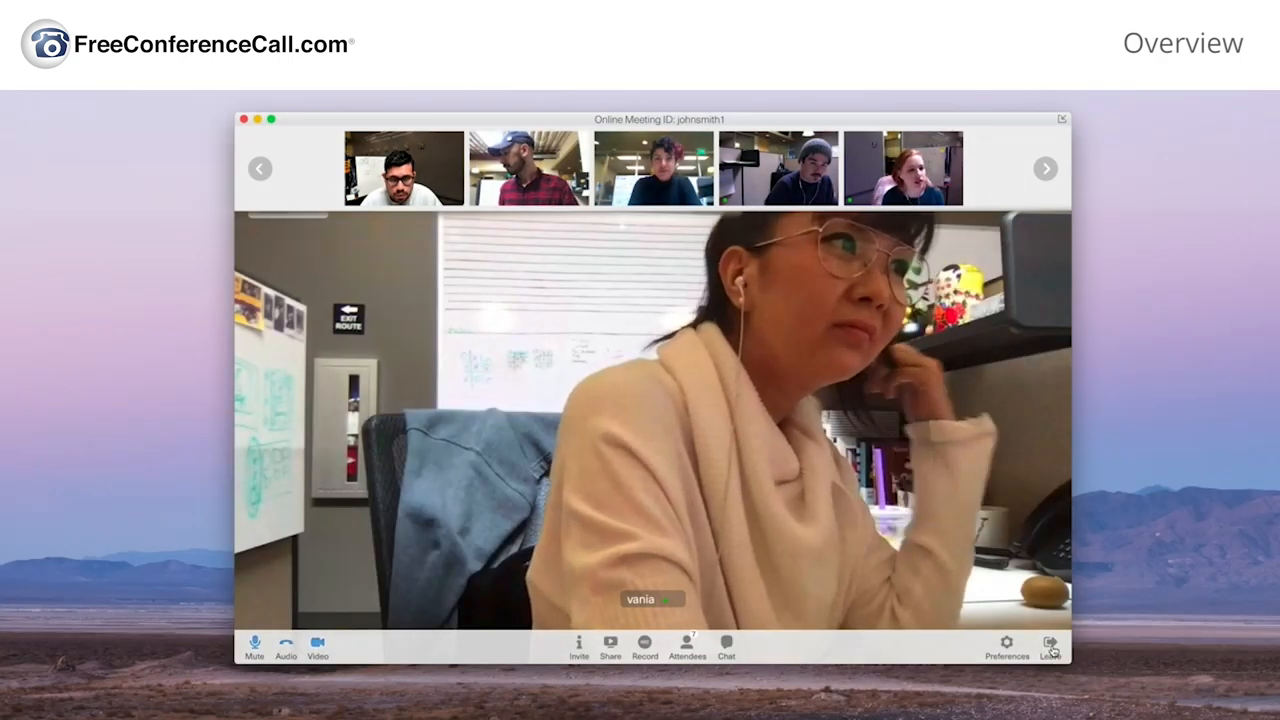
{"action": "left_click", "coordinate": [1050, 645]}
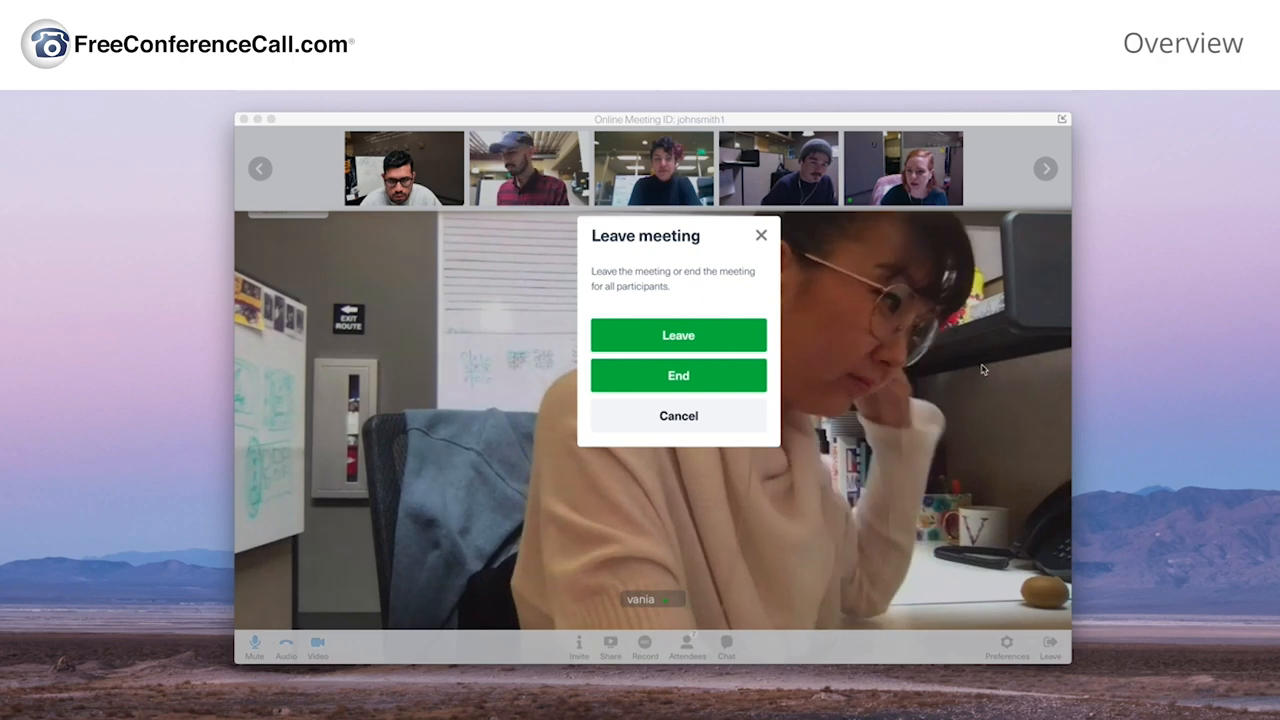